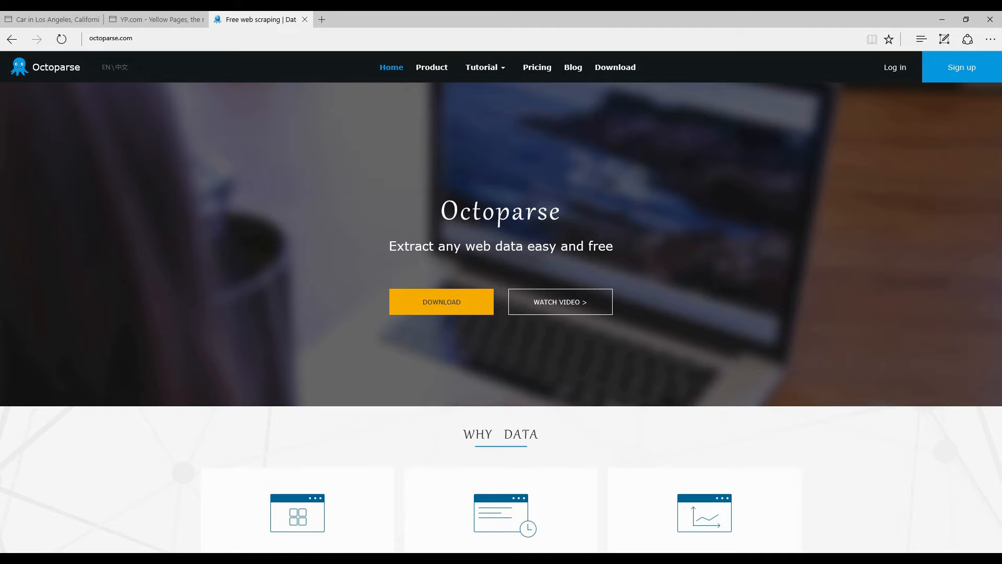
Switch from the Octoparse site to the Yellow Pages homepage and scroll through it
scroll("down", 3)
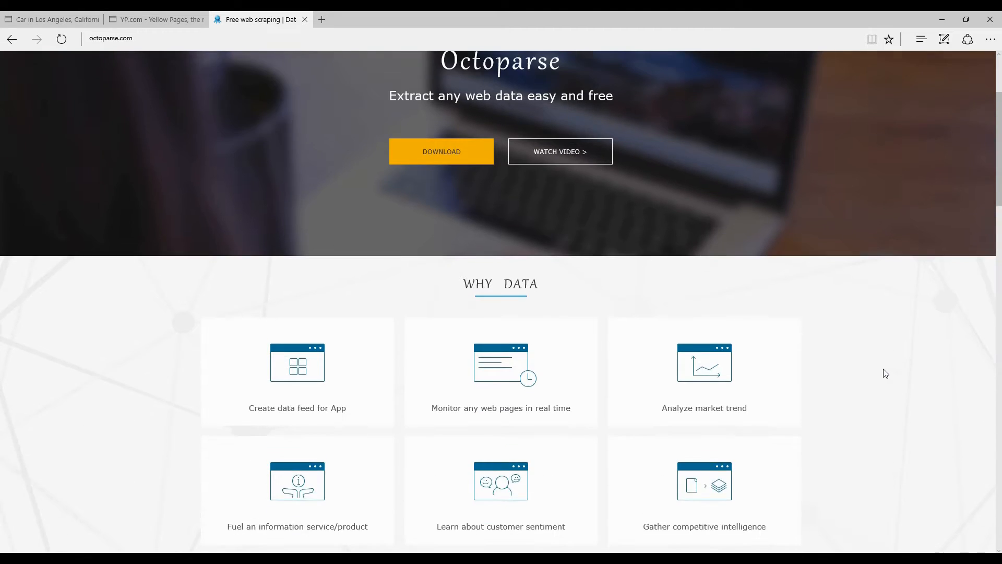
scroll("down", 3)
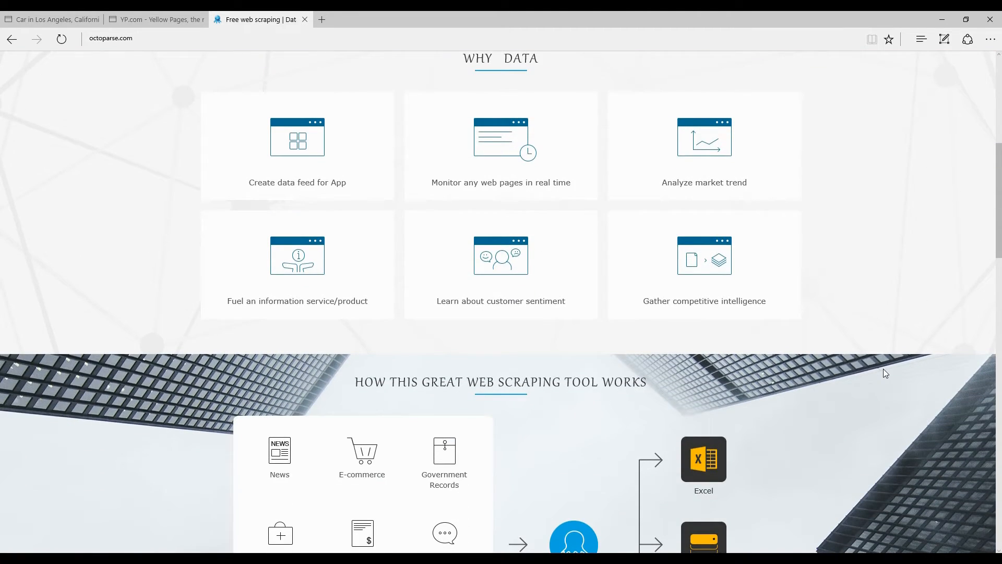
left_click(154, 18)
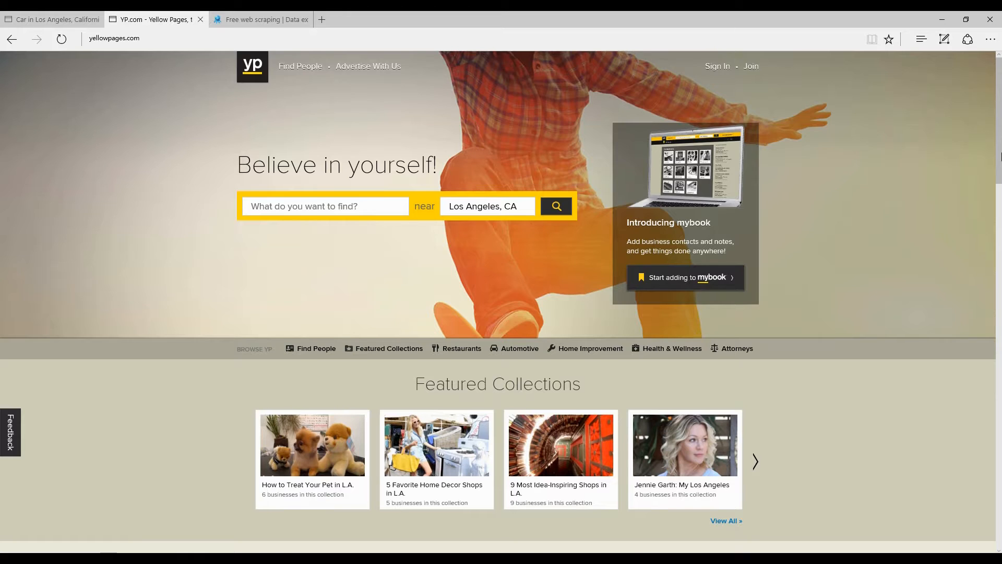
scroll("down", 3)
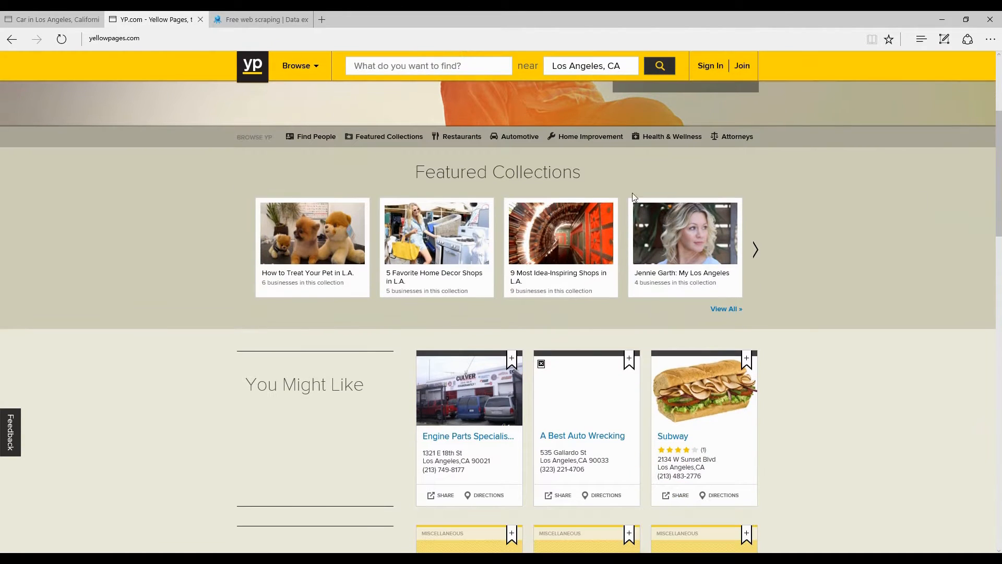
scroll("down", 3)
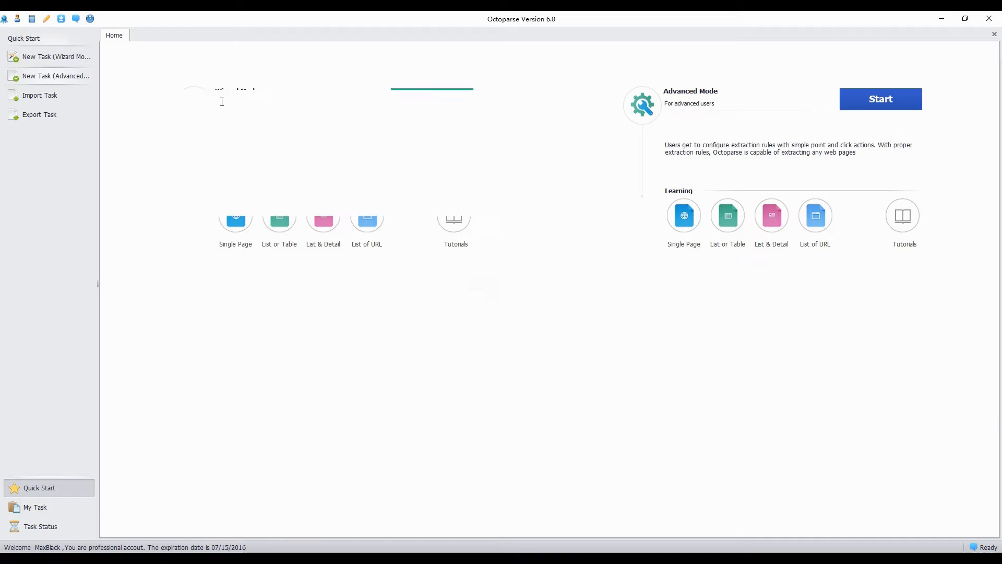
Create a new Advanced Mode task named Yellowpage and continue past its basic information
left_click(57, 56)
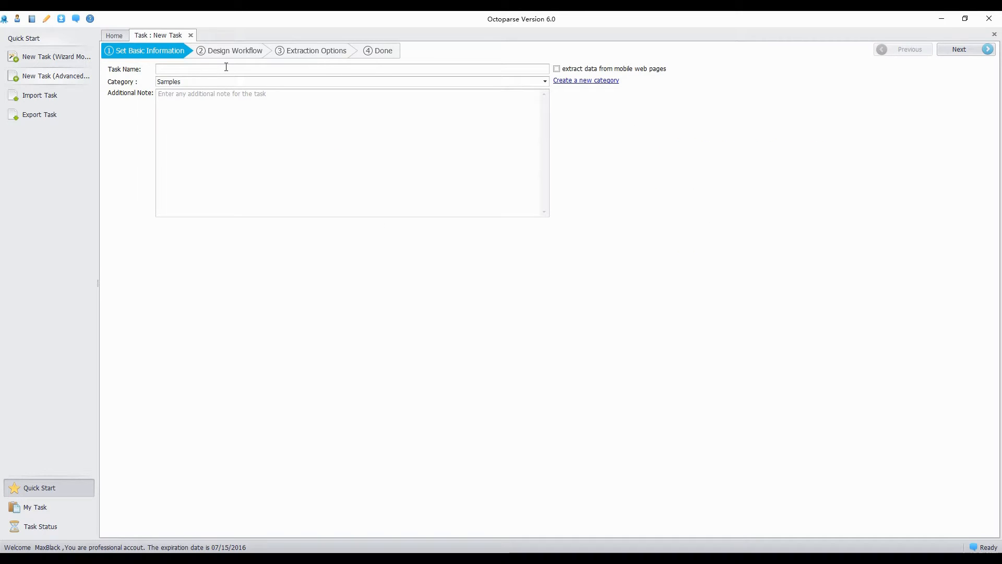
type("Yellowpage")
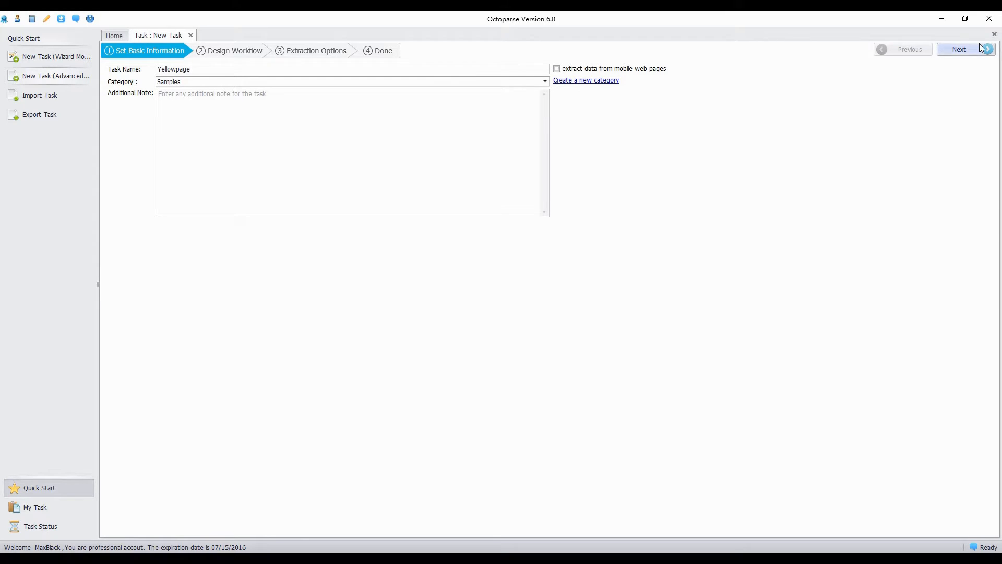
left_click(958, 49)
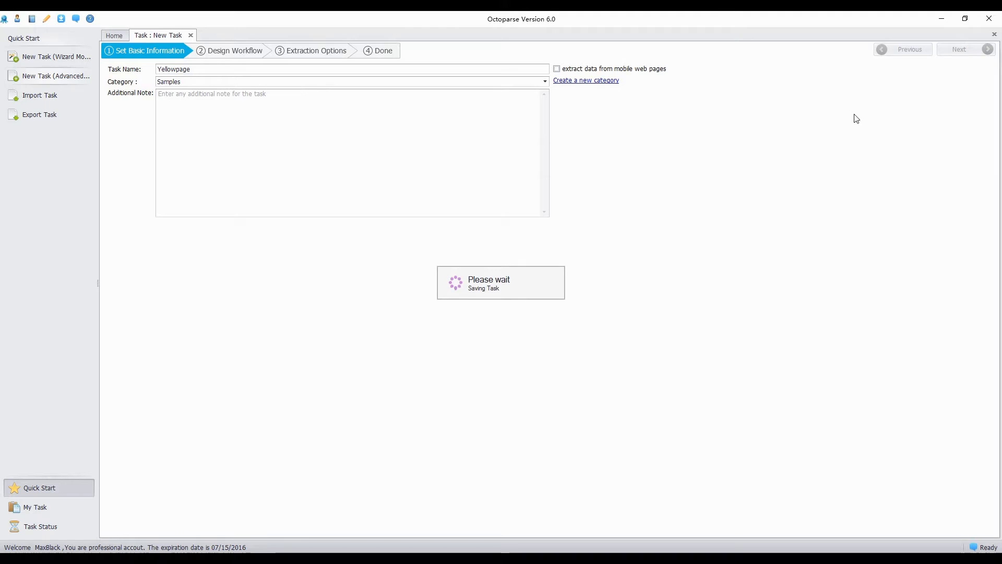
Load the Yellow Pages Car in Los Angeles results in the built-in browser and scroll to the pagination
left_click(958, 49)
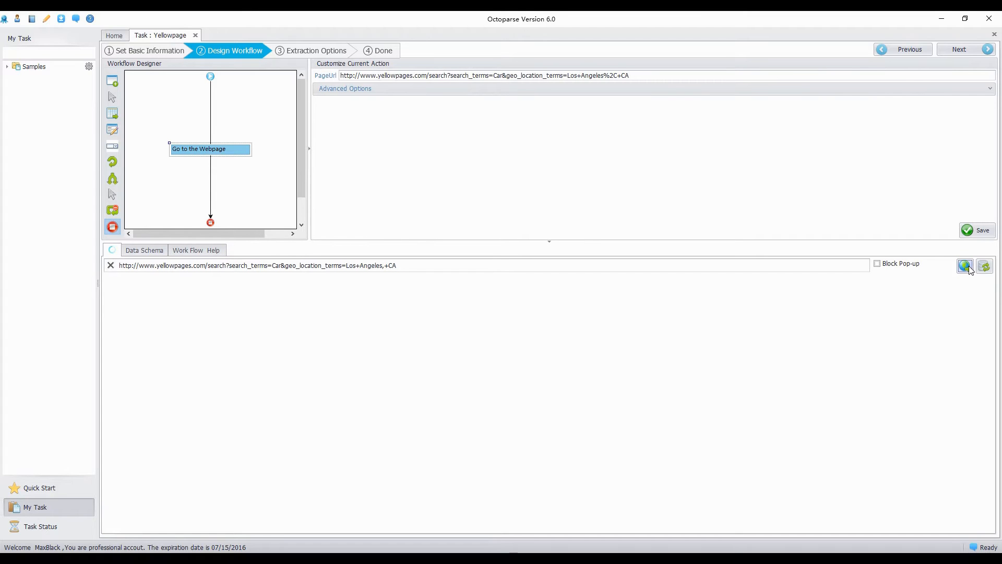
left_click(983, 264)
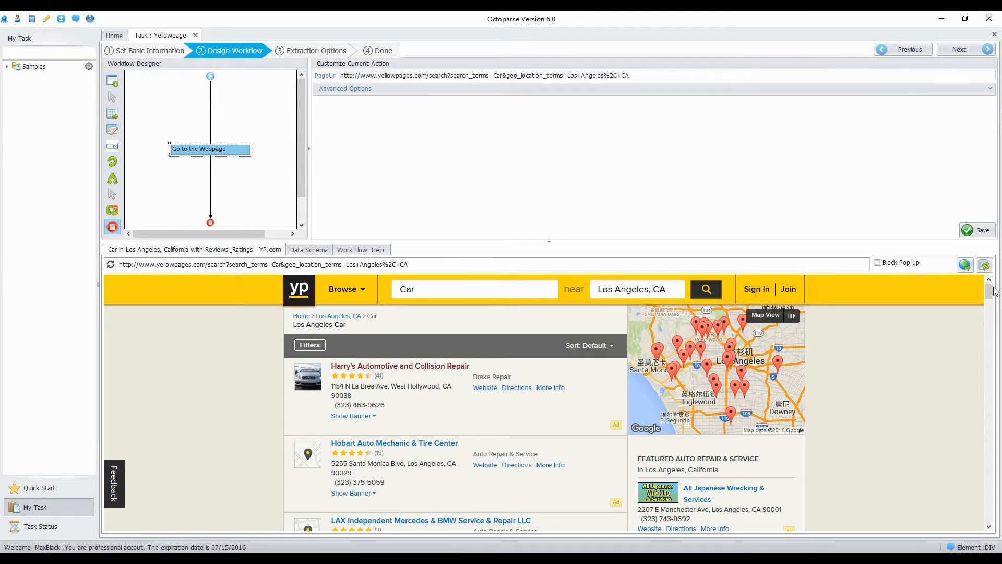
scroll("down", 3)
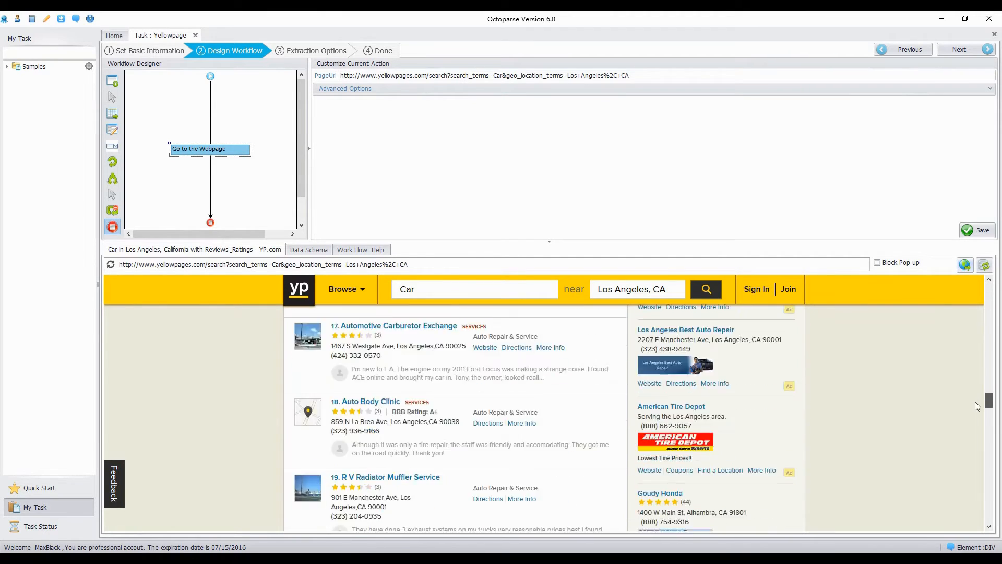
scroll("down", 3)
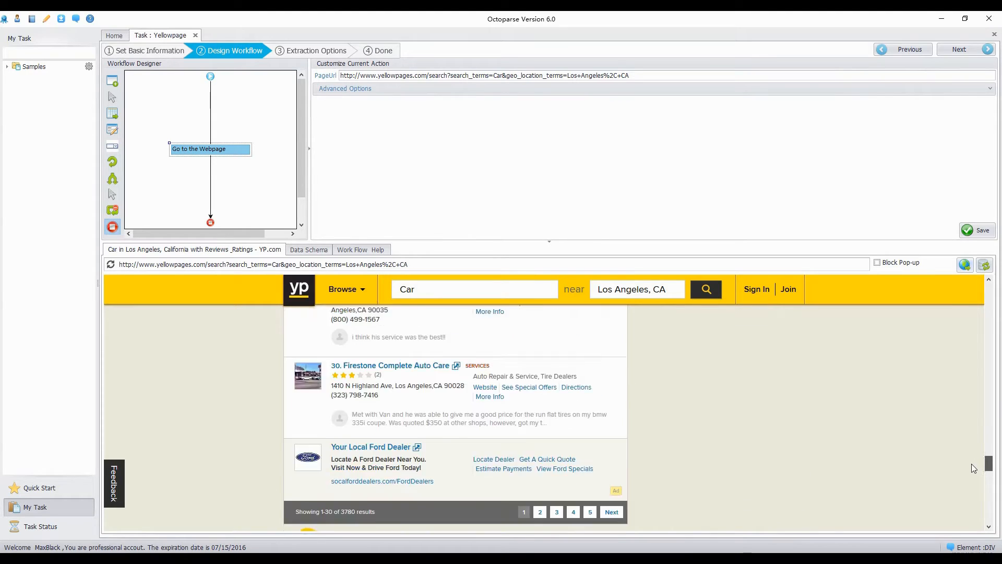
scroll("down", 3)
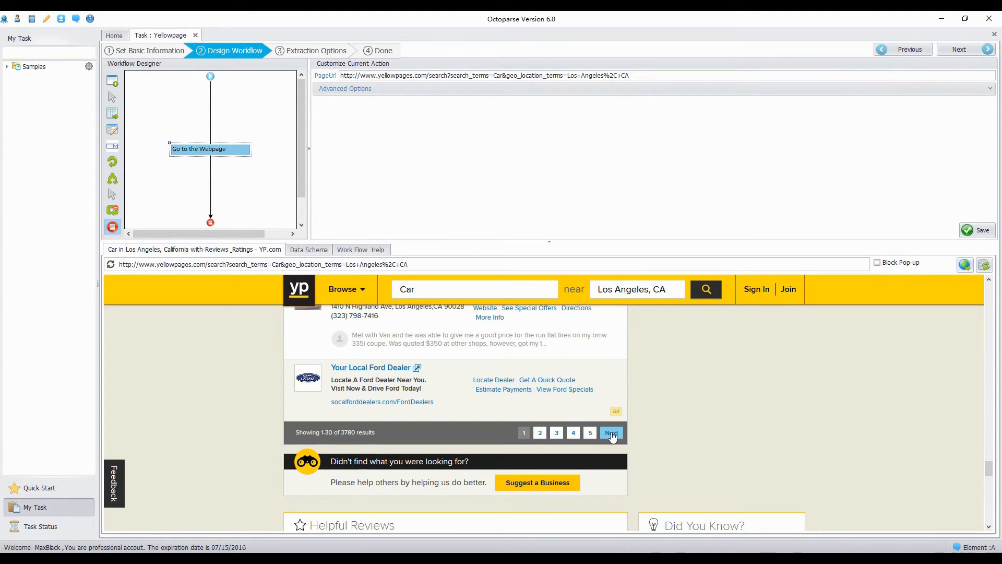
Select the results' Next link and set it as a Loop click Next Page action
left_click(610, 432)
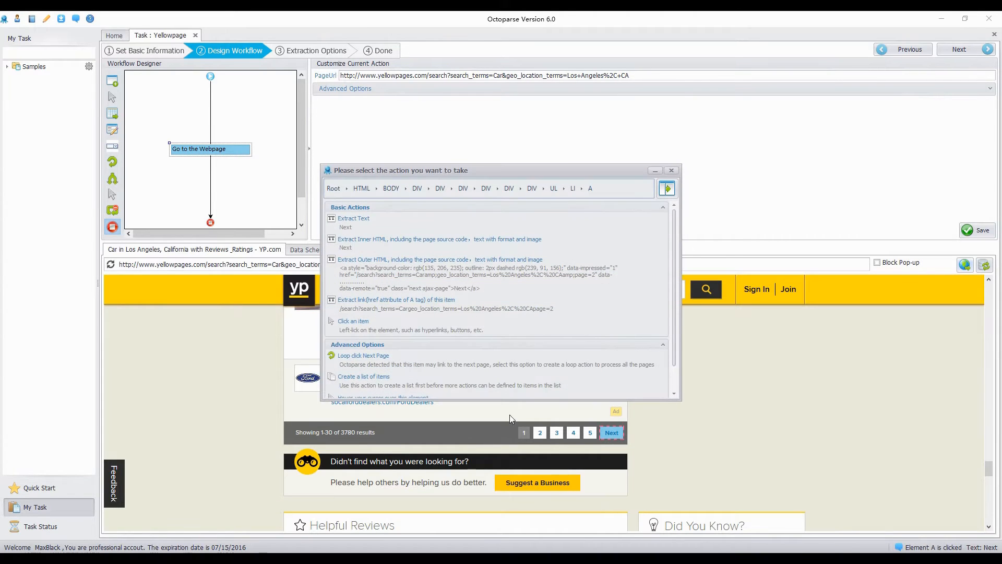
left_click(364, 355)
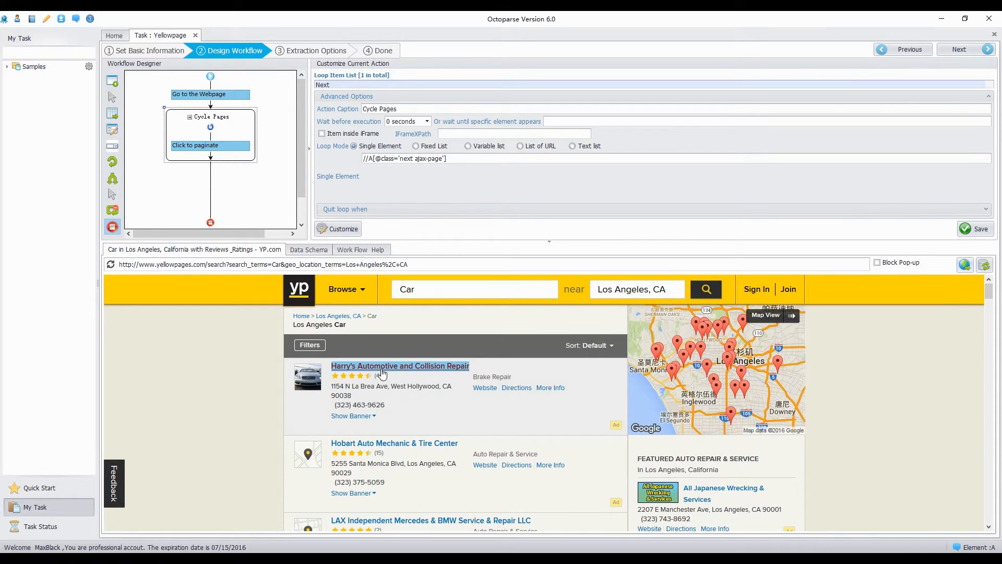
Start a list of items with the first business name, Harry's Automotive, and continue editing
left_click(398, 365)
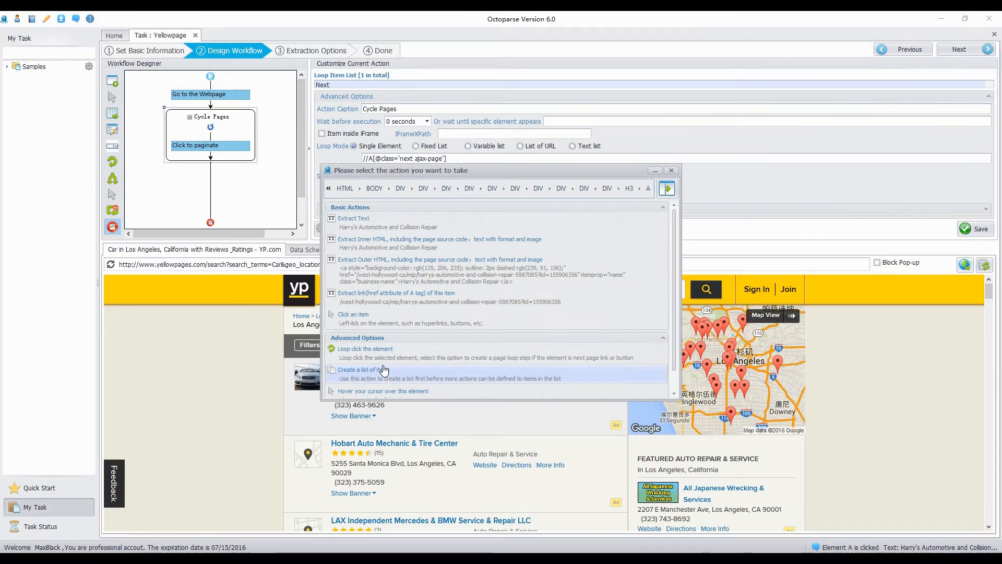
left_click(364, 370)
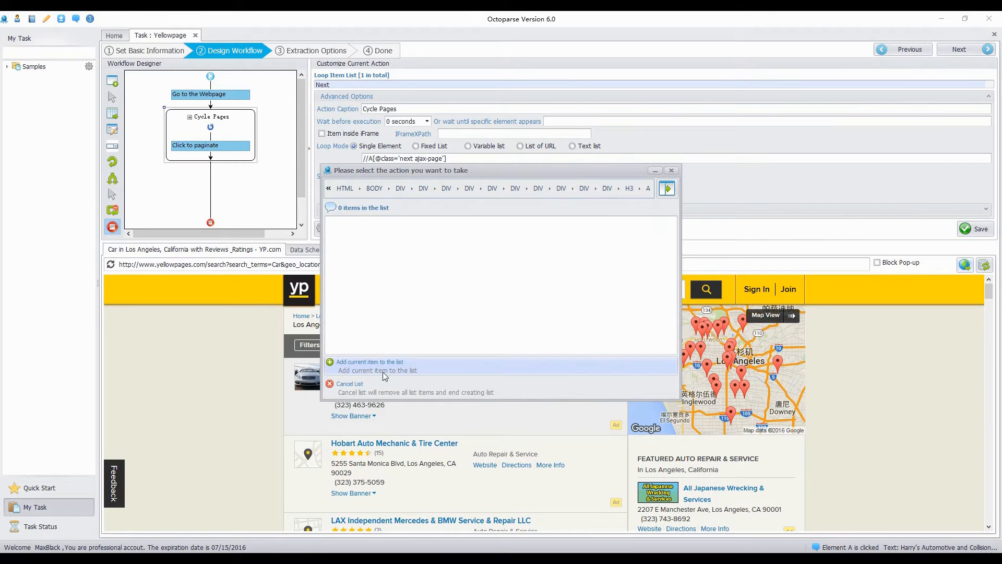
left_click(370, 362)
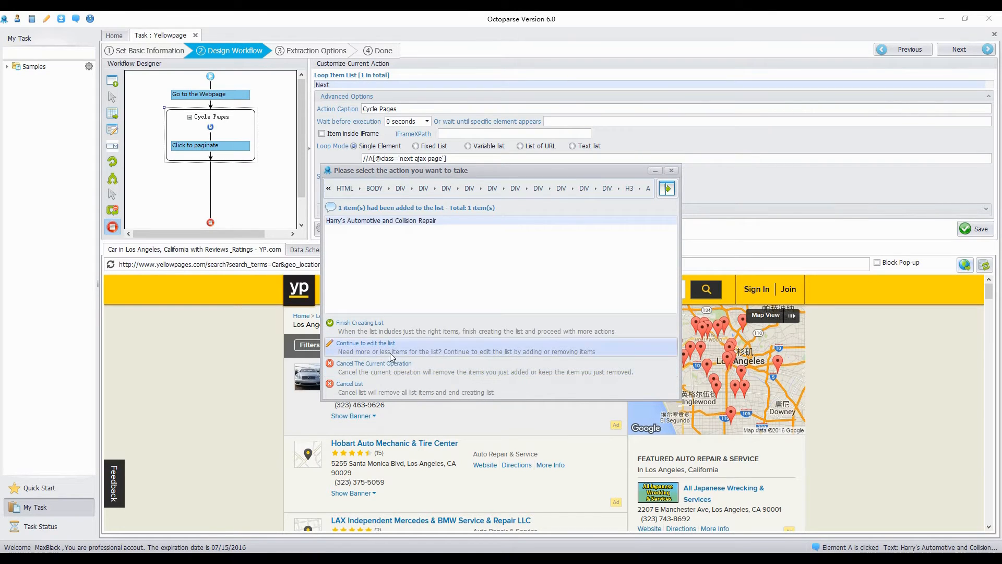
left_click(359, 323)
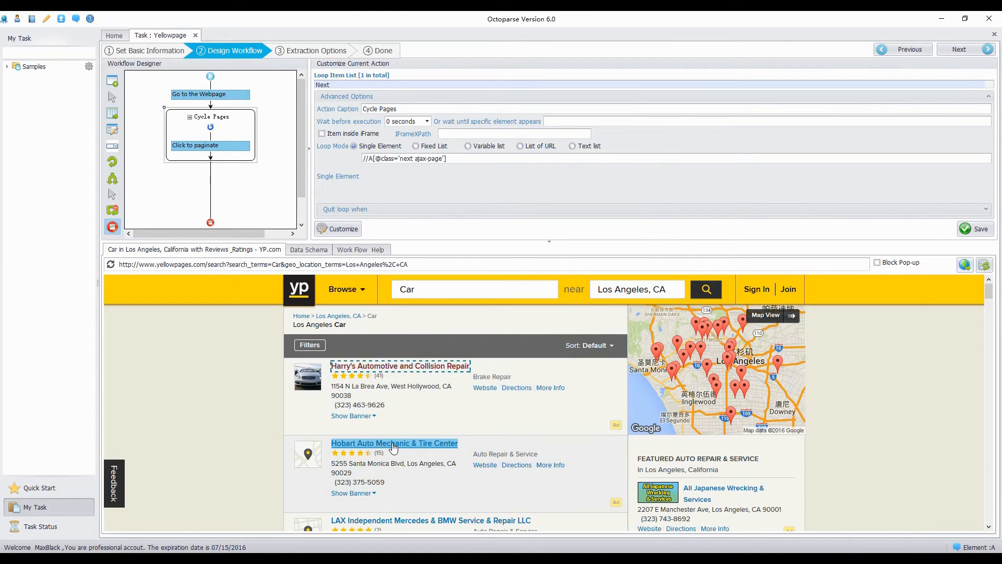
Add Hobart Auto Mechanic to capture all similar business names and loop through the list
left_click(394, 443)
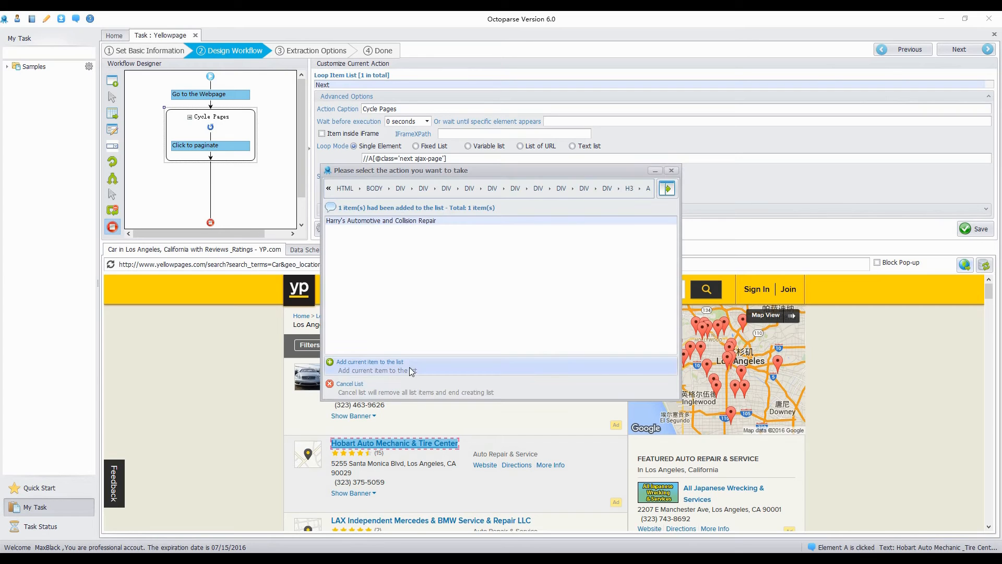
left_click(370, 363)
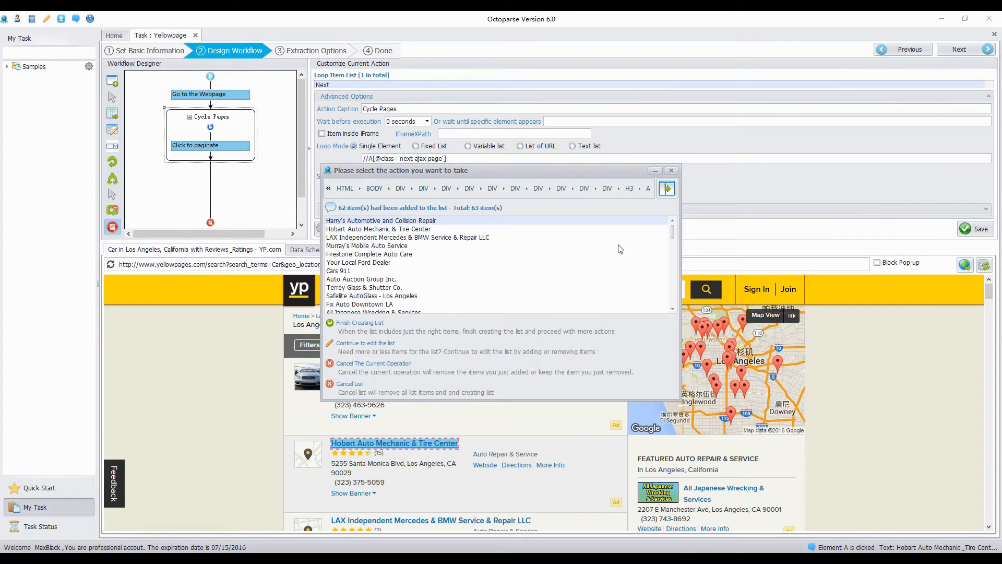
scroll("down", 3)
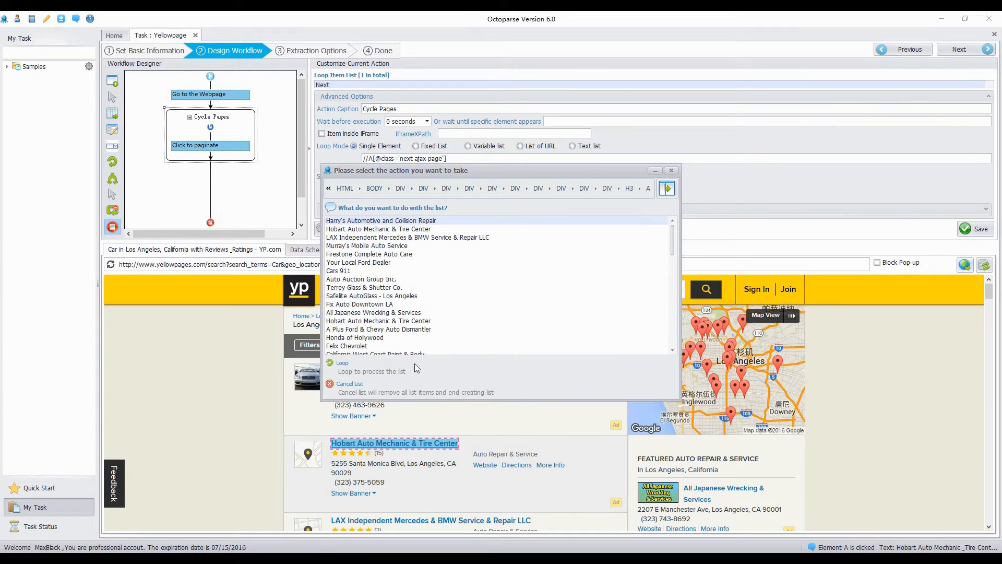
left_click(342, 363)
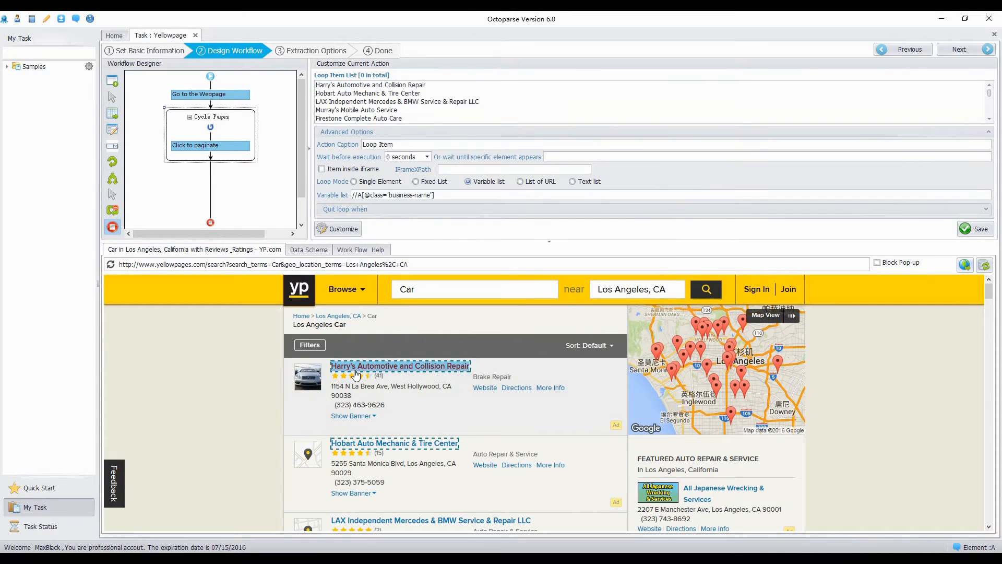
Click each item in the loop and select the business name on Harry's Automotive detail page
left_click(399, 365)
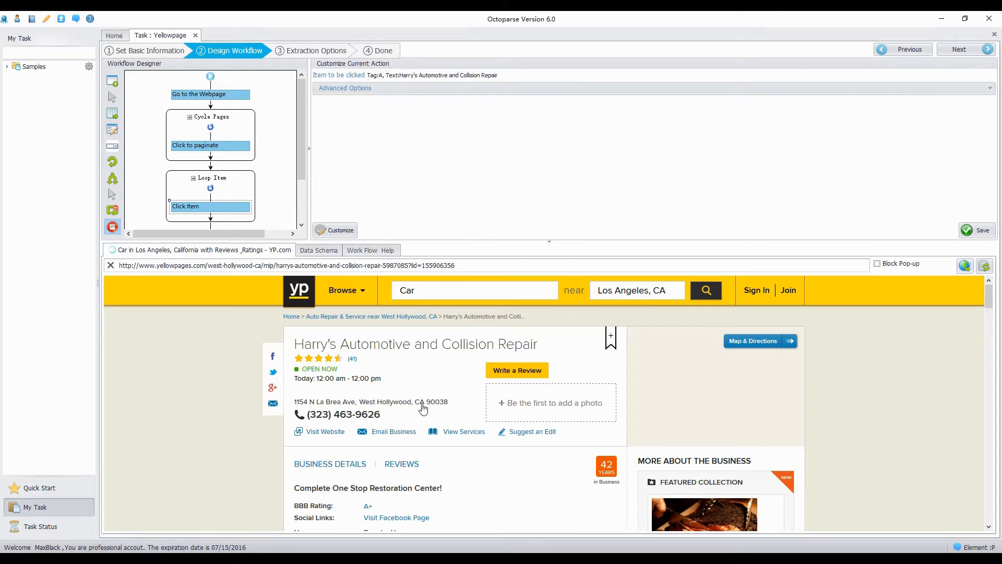
mouse_move(858, 360)
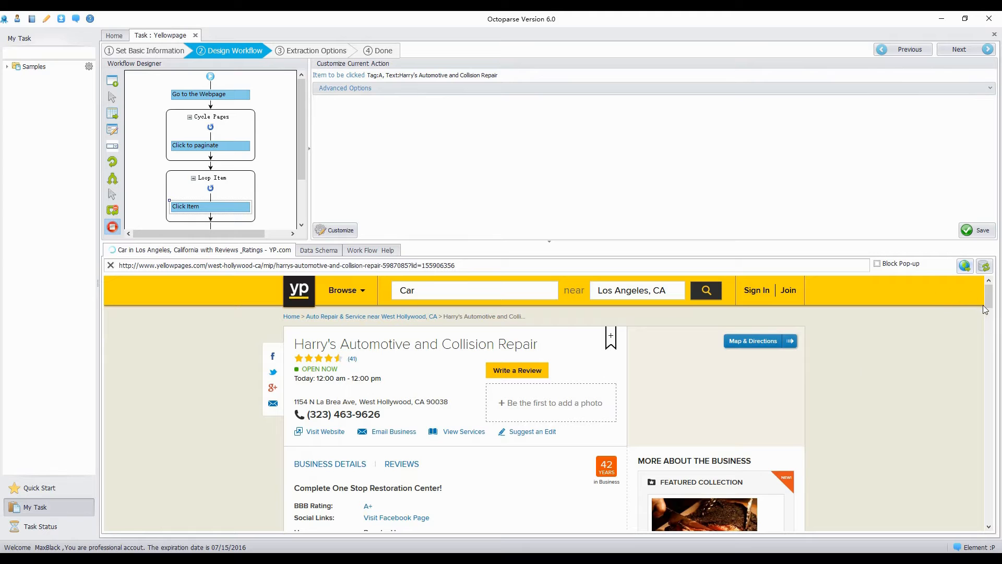
left_click(414, 343)
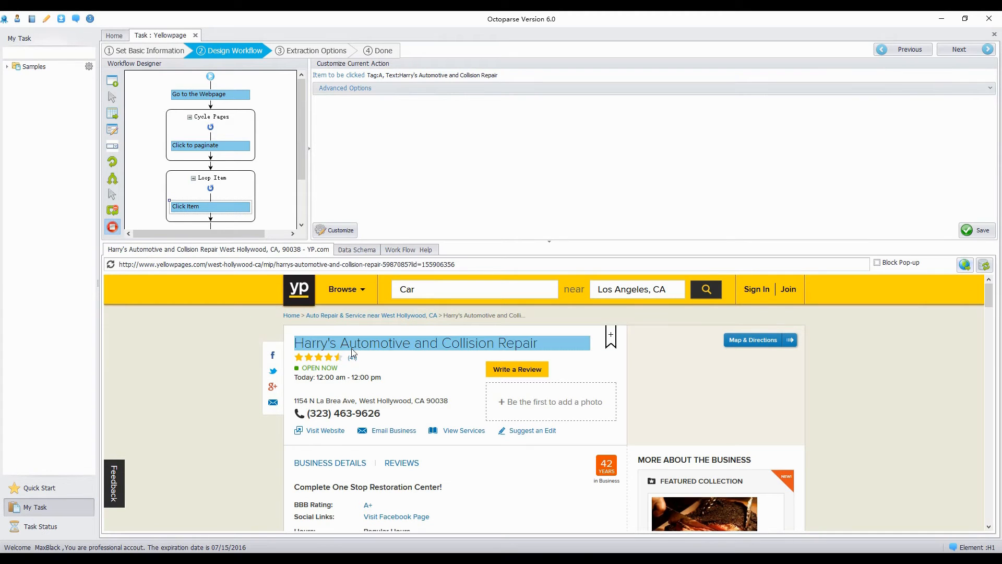
Extract the business name, review count and today's opening hours as text fields
left_click(415, 342)
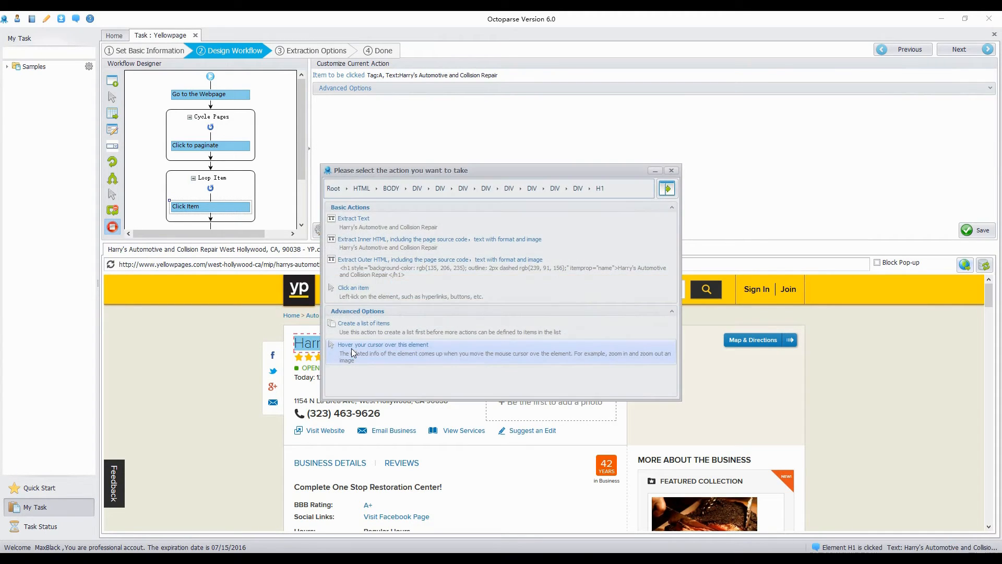
left_click(354, 218)
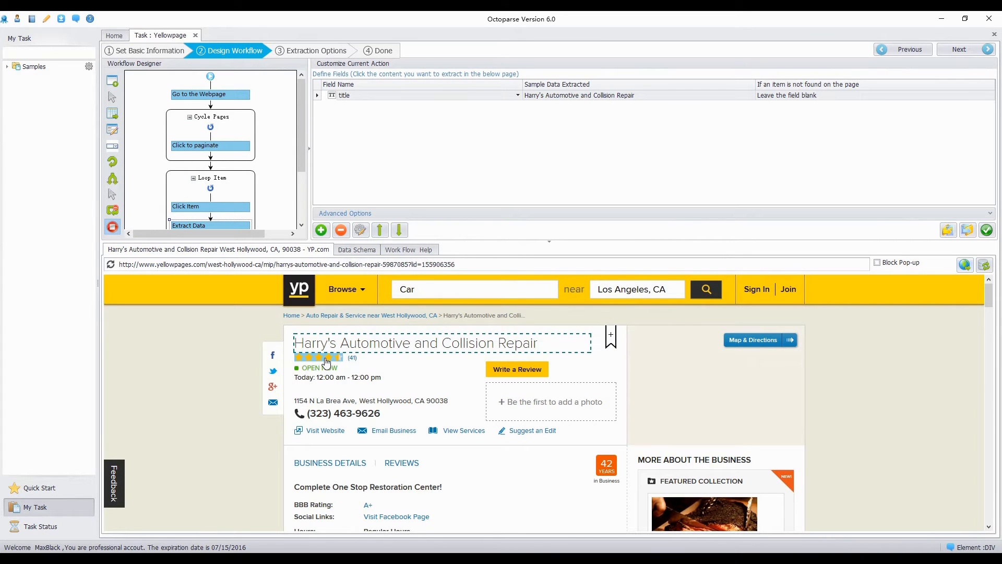
left_click(323, 358)
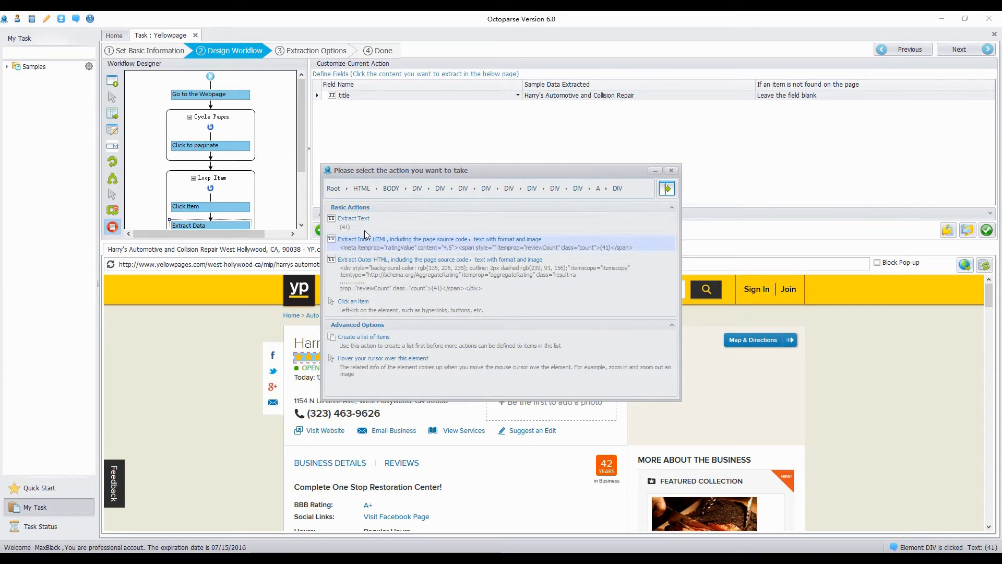
left_click(354, 218)
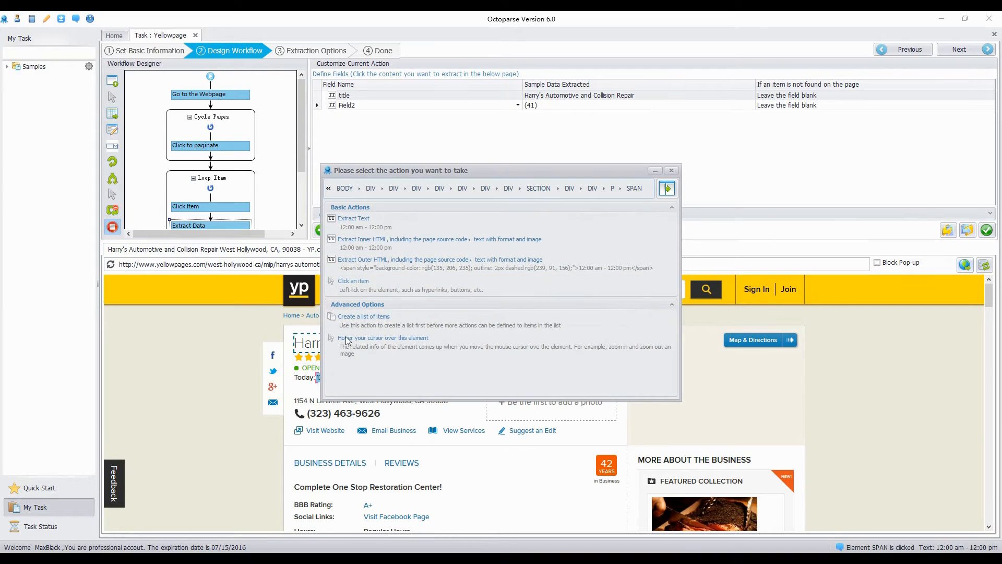
left_click(354, 218)
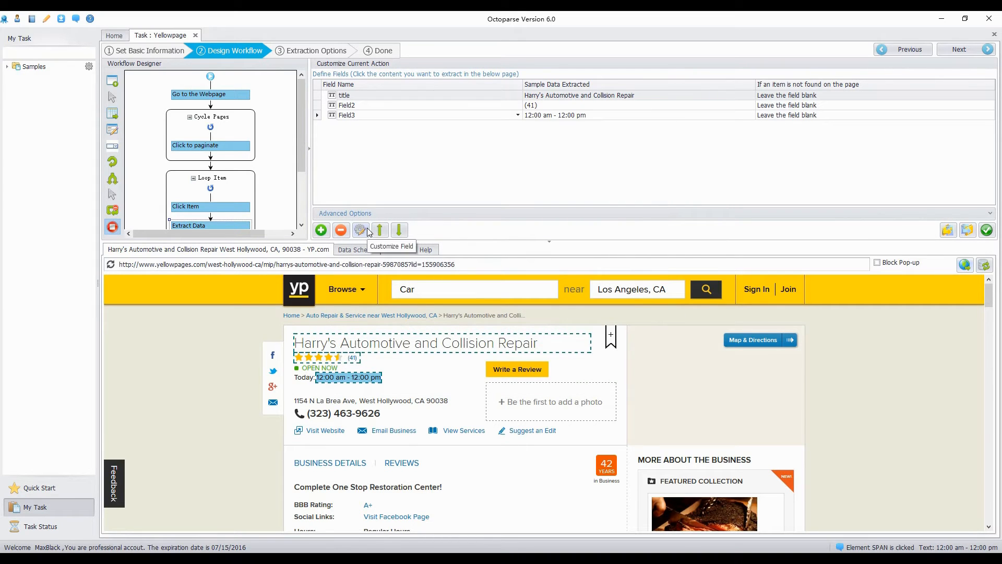
Extract the street address and the city with ZIP code as text fields
left_click(325, 400)
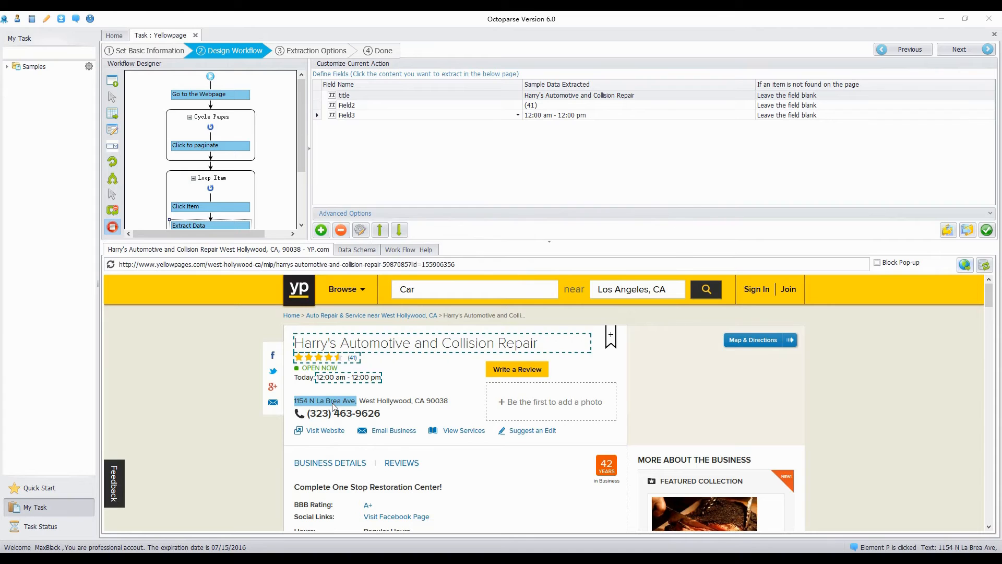
left_click(324, 400)
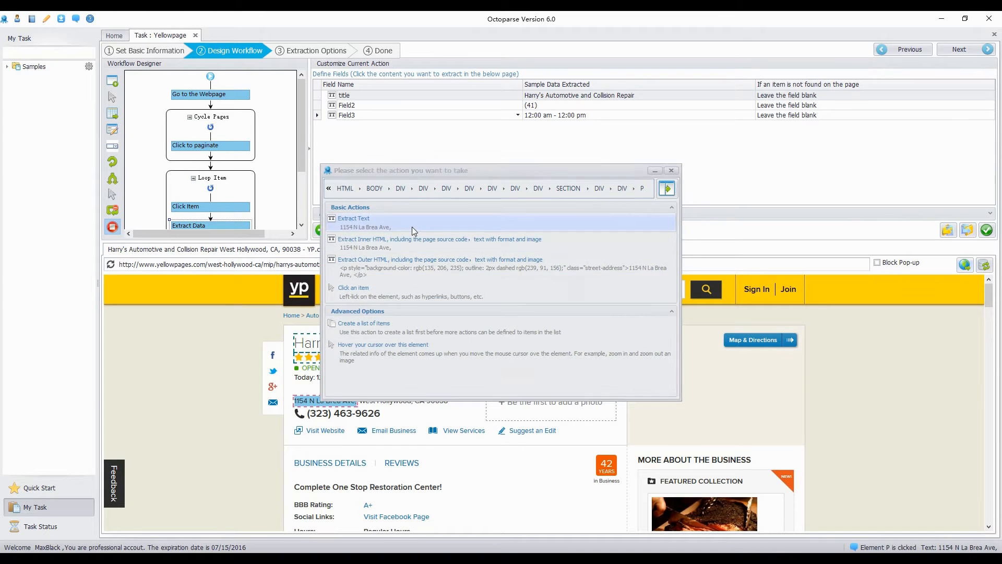
left_click(354, 219)
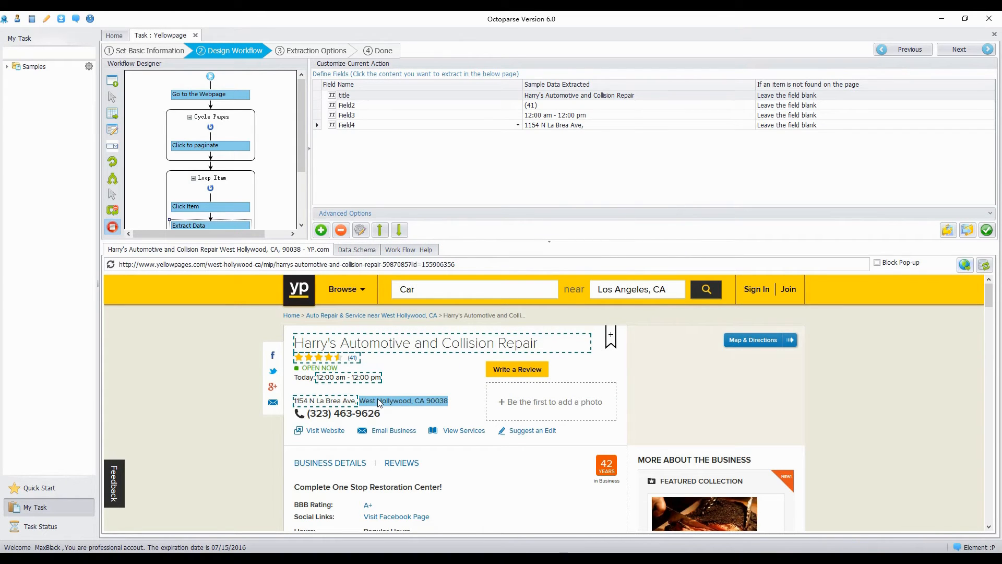
left_click(403, 401)
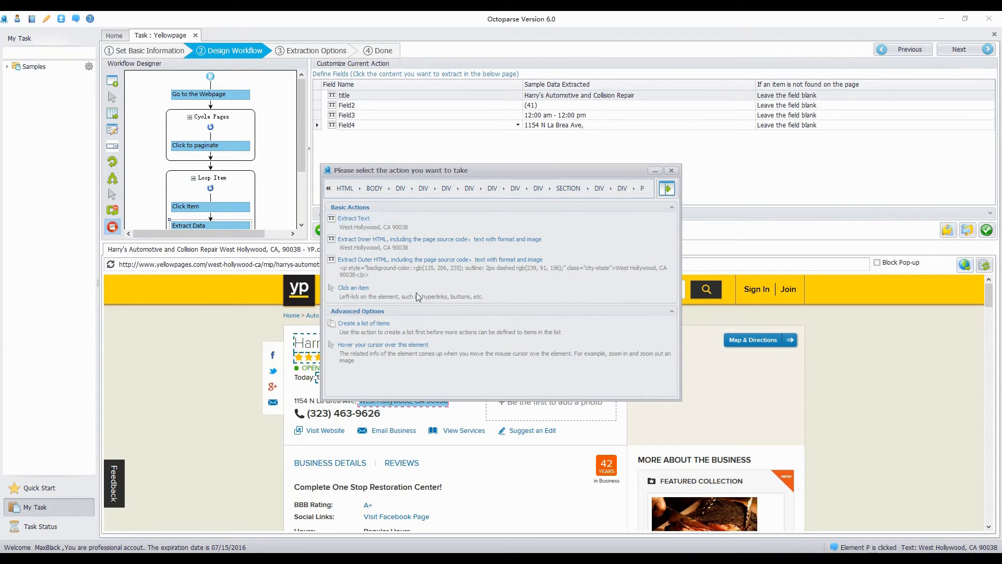
left_click(354, 218)
type("city")
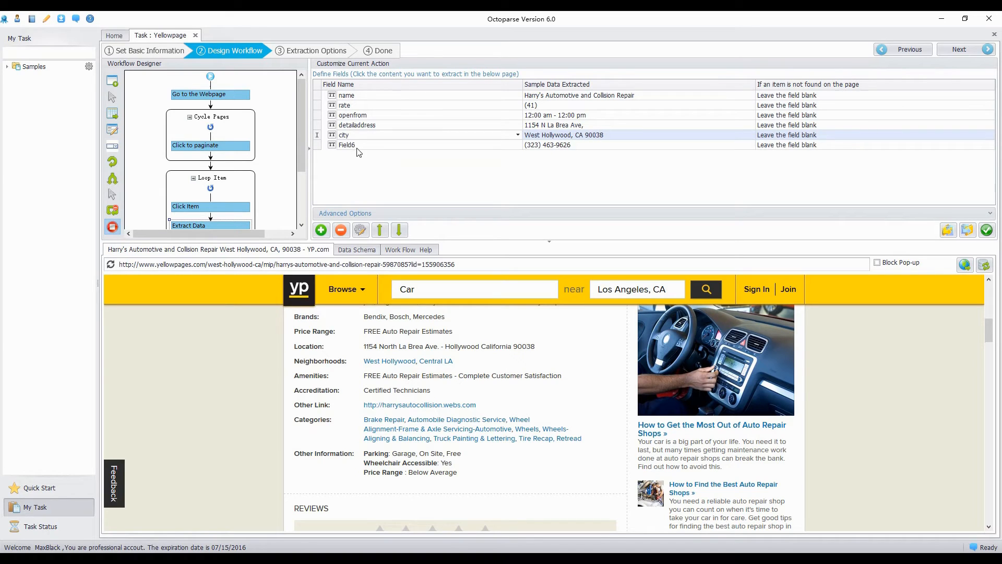
Rename the phone number field to telephone
double_click(346, 145)
type("telep")
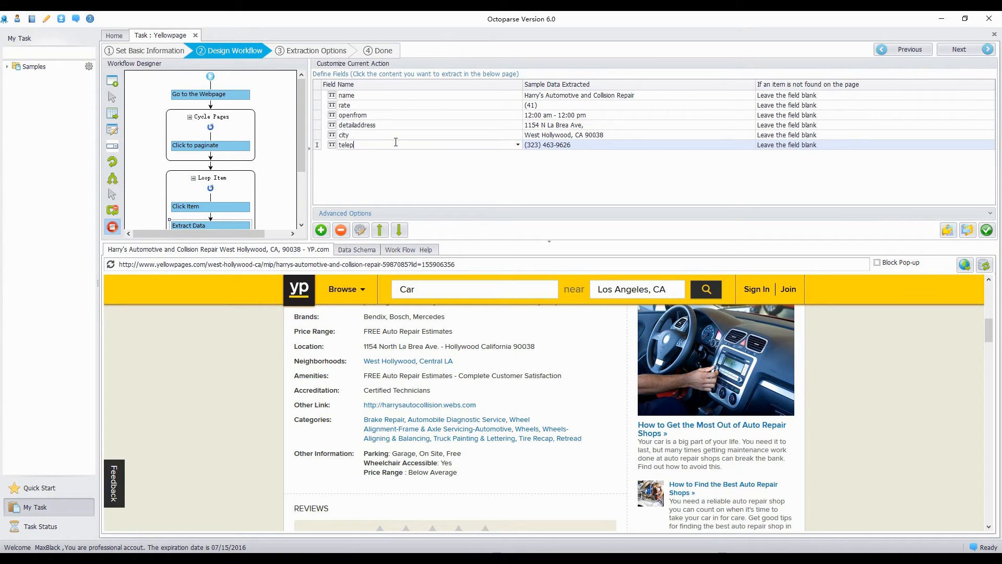
type("ho")
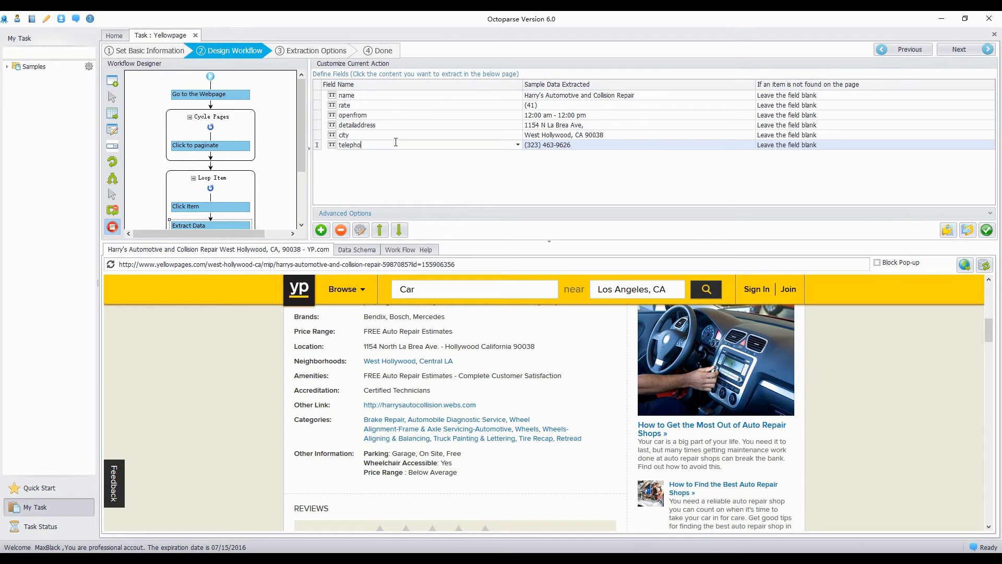
type("ne")
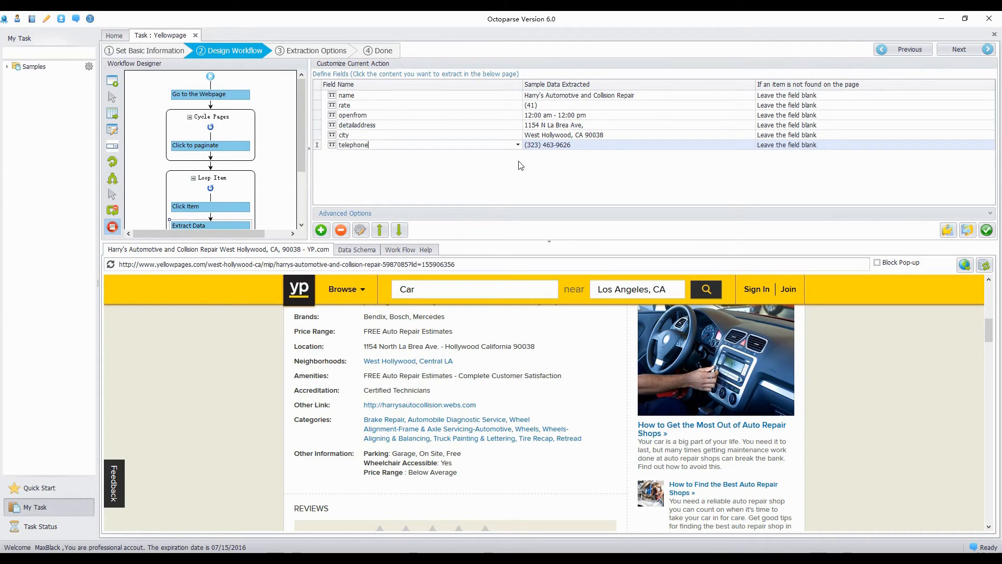
mouse_move(303, 161)
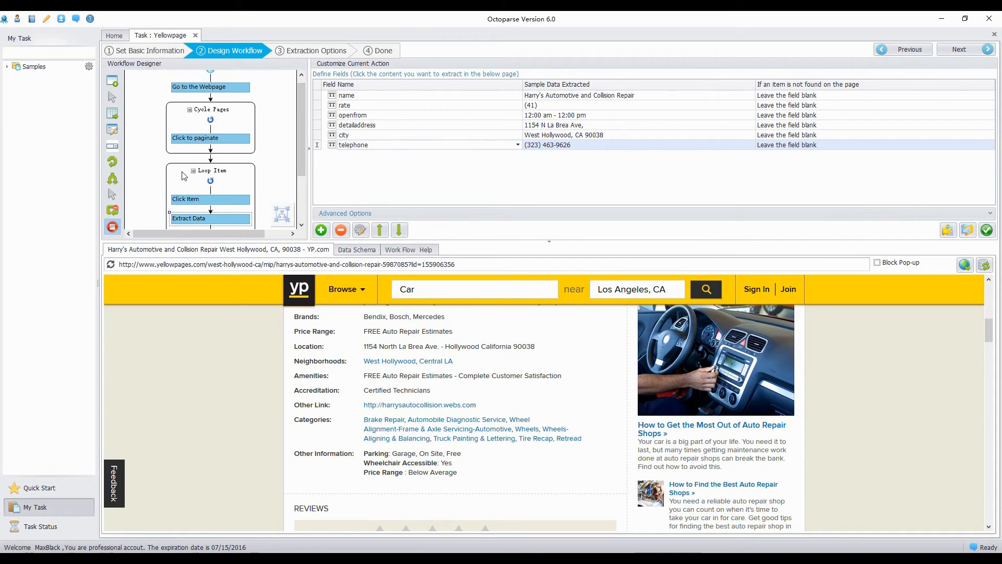
Review the Loop Item over the business listings in the Workflow Designer
left_click(210, 170)
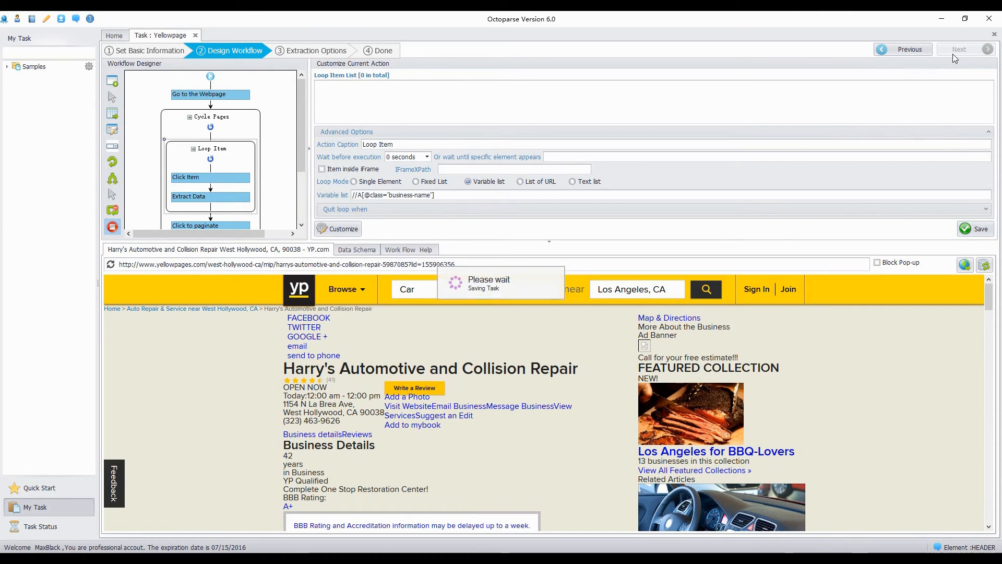
Advance through Extraction Options and finish saving the Yellowpage task
left_click(959, 49)
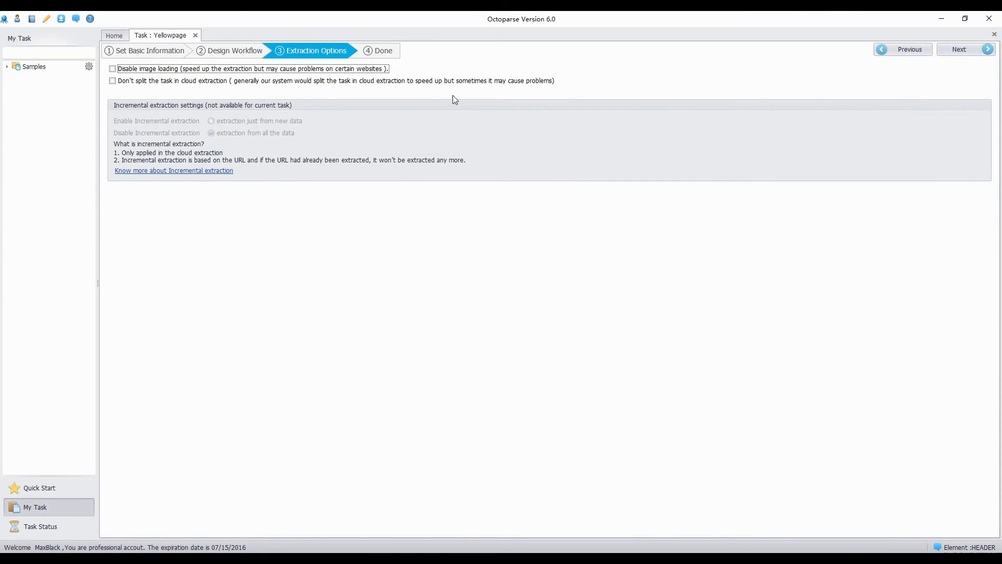
mouse_move(304, 79)
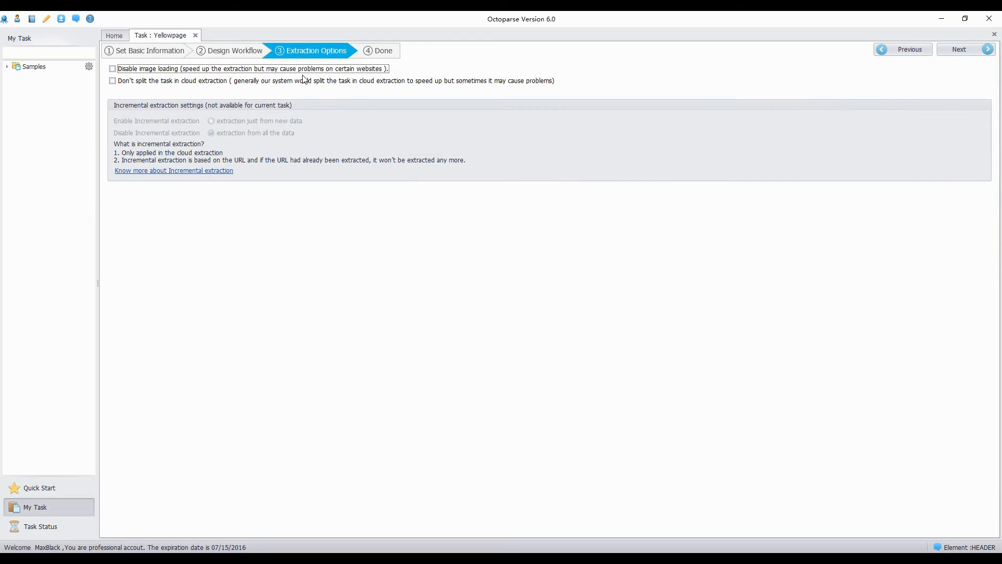
mouse_move(656, 72)
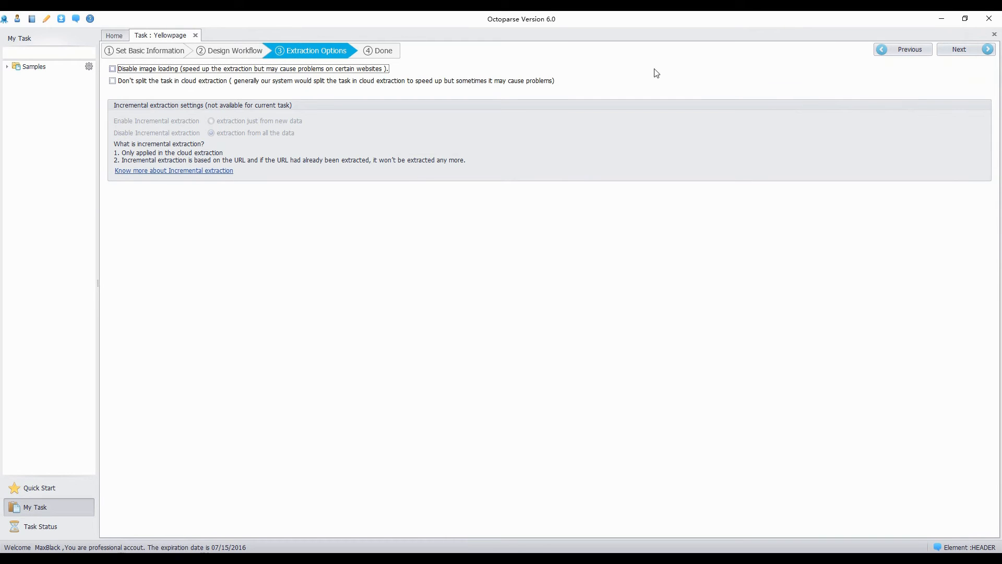
left_click(961, 49)
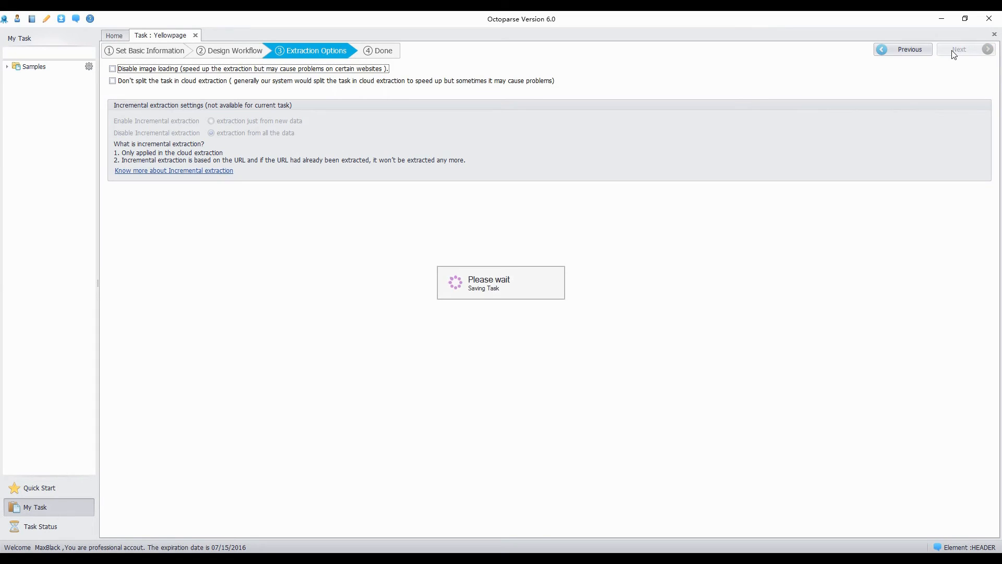
left_click(958, 49)
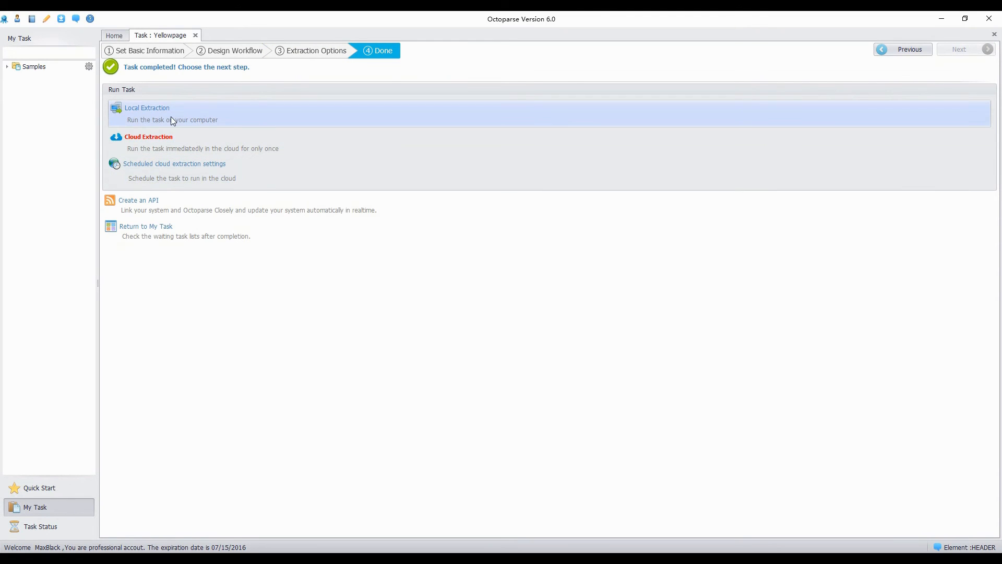
Start a Local Extraction run of the task on this computer
left_click(146, 108)
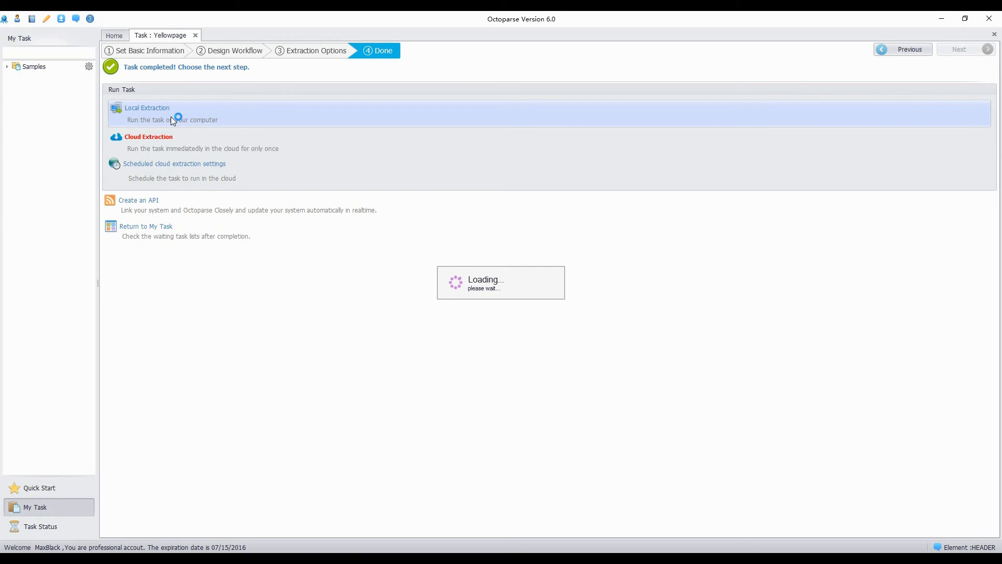
left_click(146, 108)
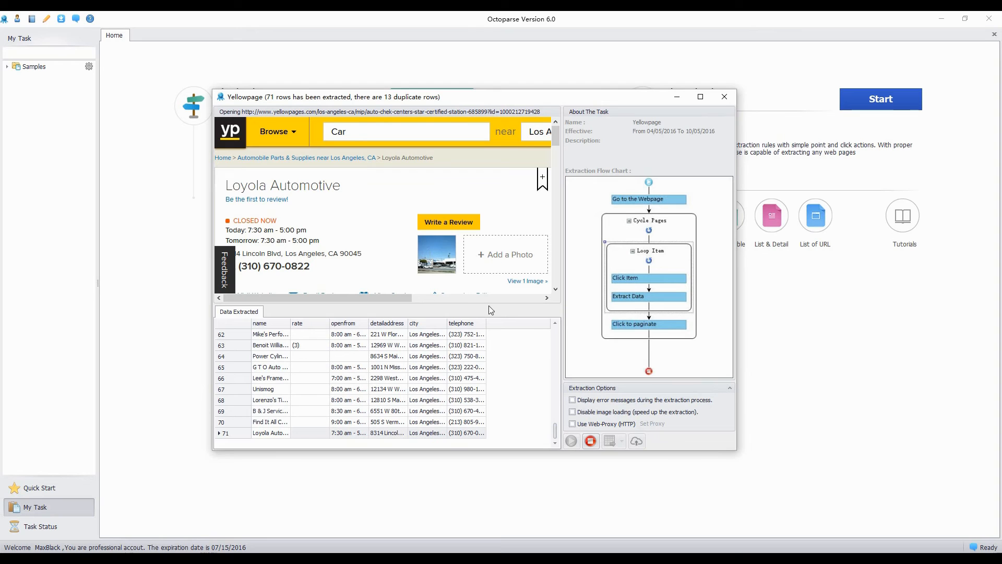
Export the 72 extracted business records from the local run to an Excel sheet
scroll("up", 3)
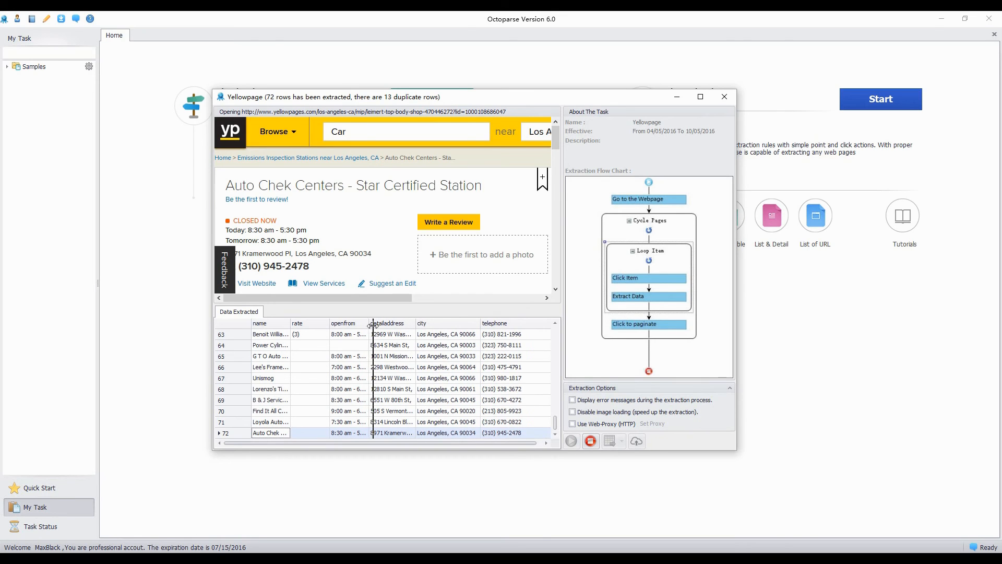
left_click(589, 440)
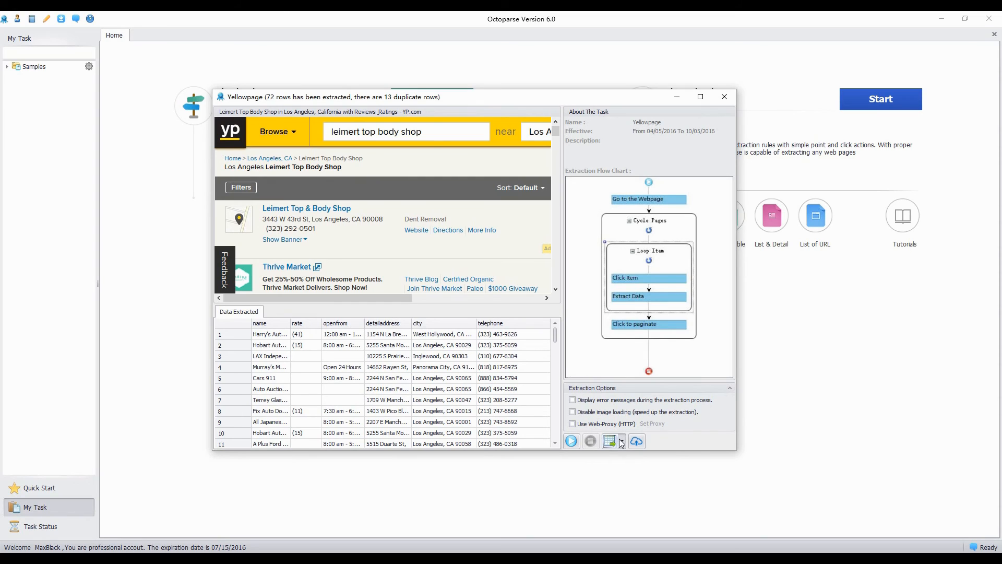
left_click(611, 440)
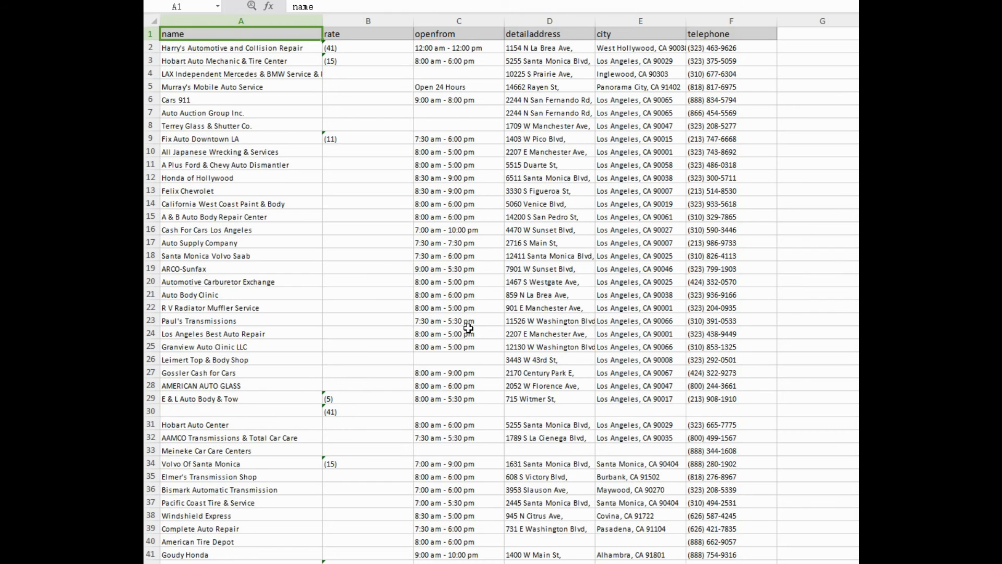
Scroll through the exported rows down to the last record, Auto Chek Centers in row 60
scroll("down", 3)
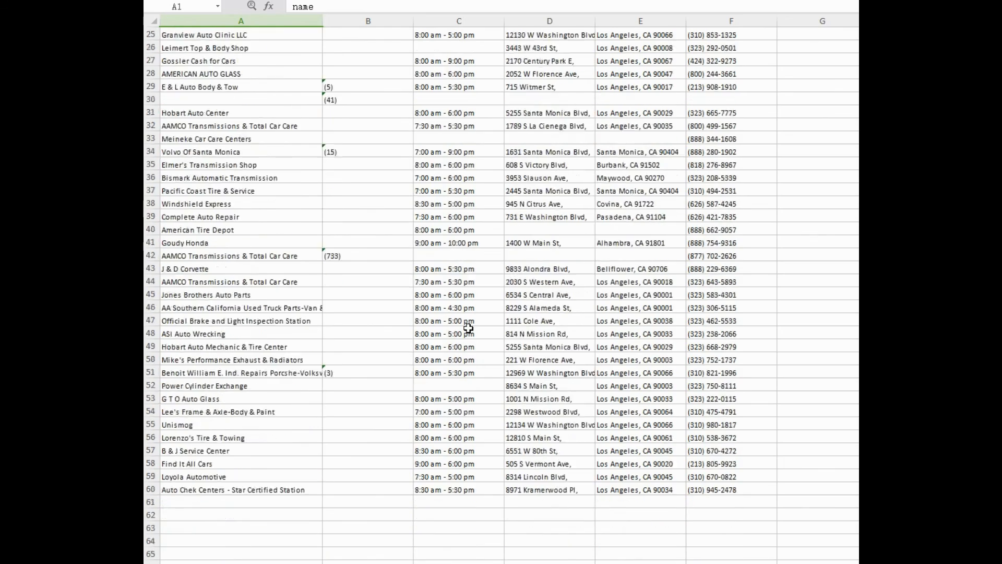
scroll("up", 3)
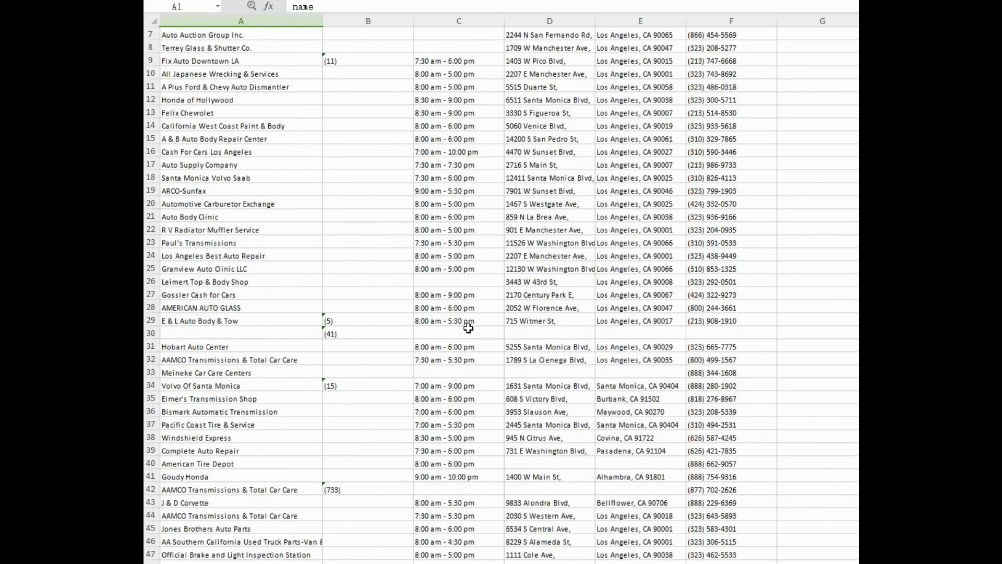